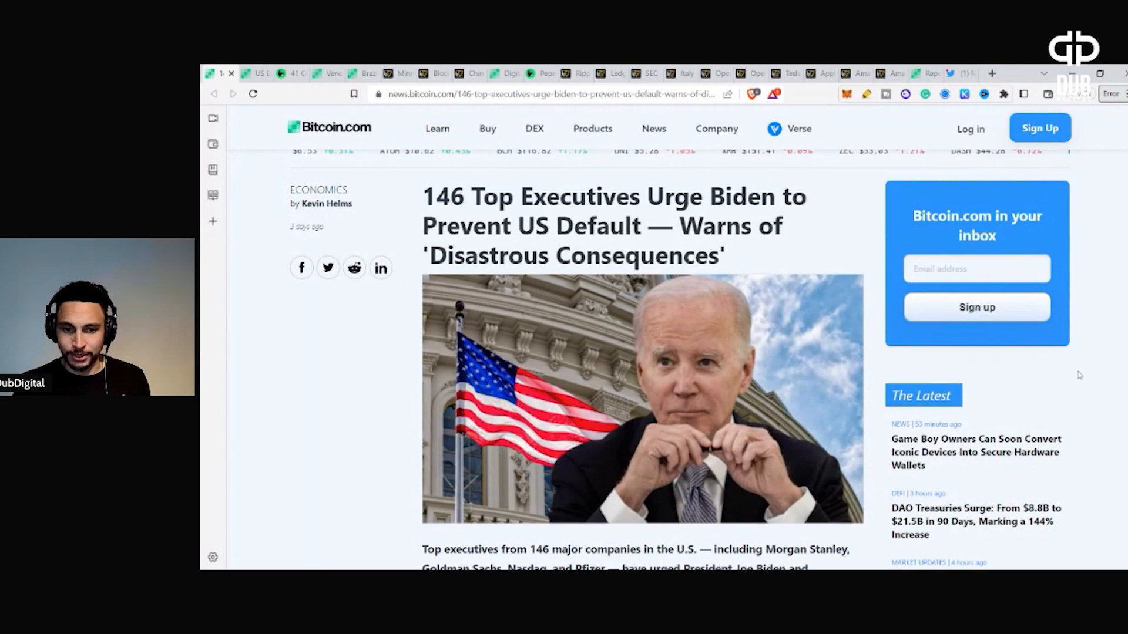
scroll(down, 3)
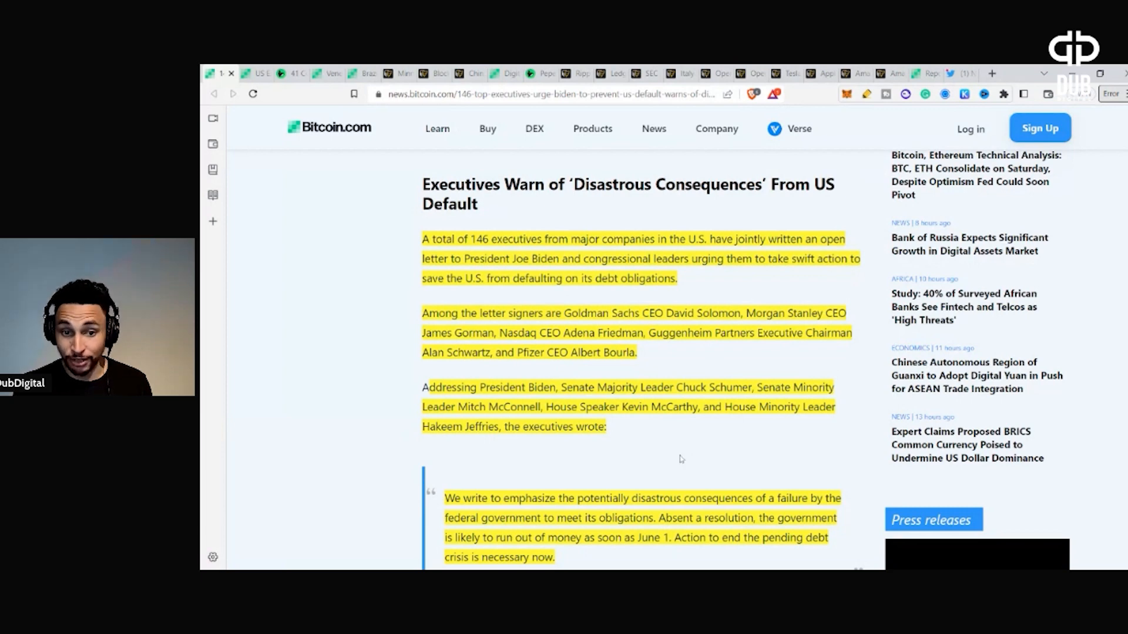
scroll(down, 3)
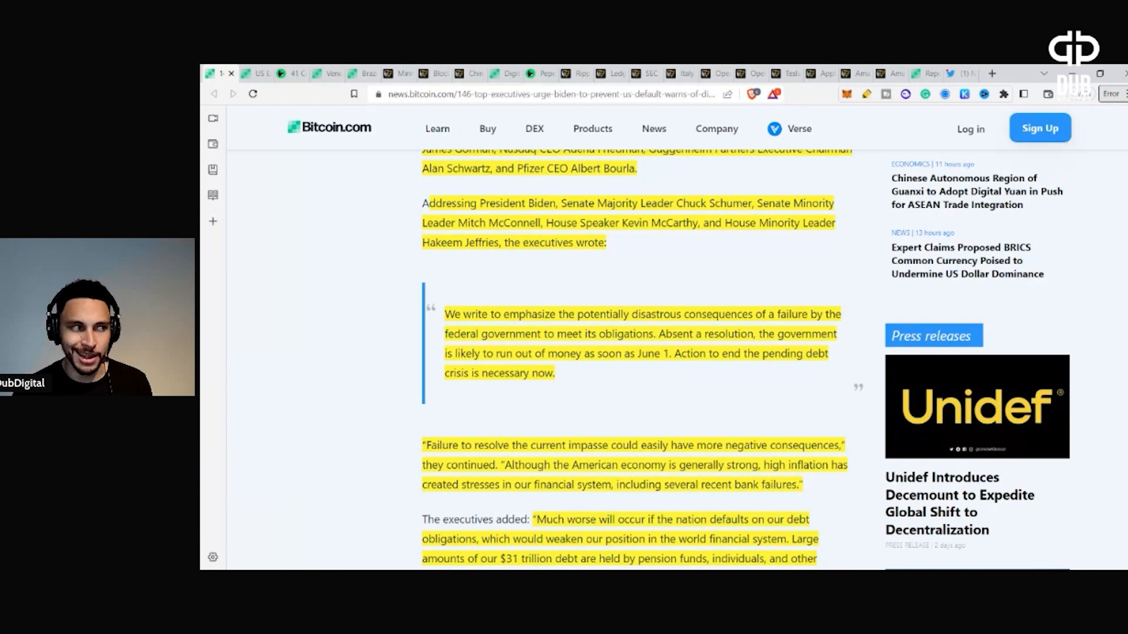
scroll(down, 3)
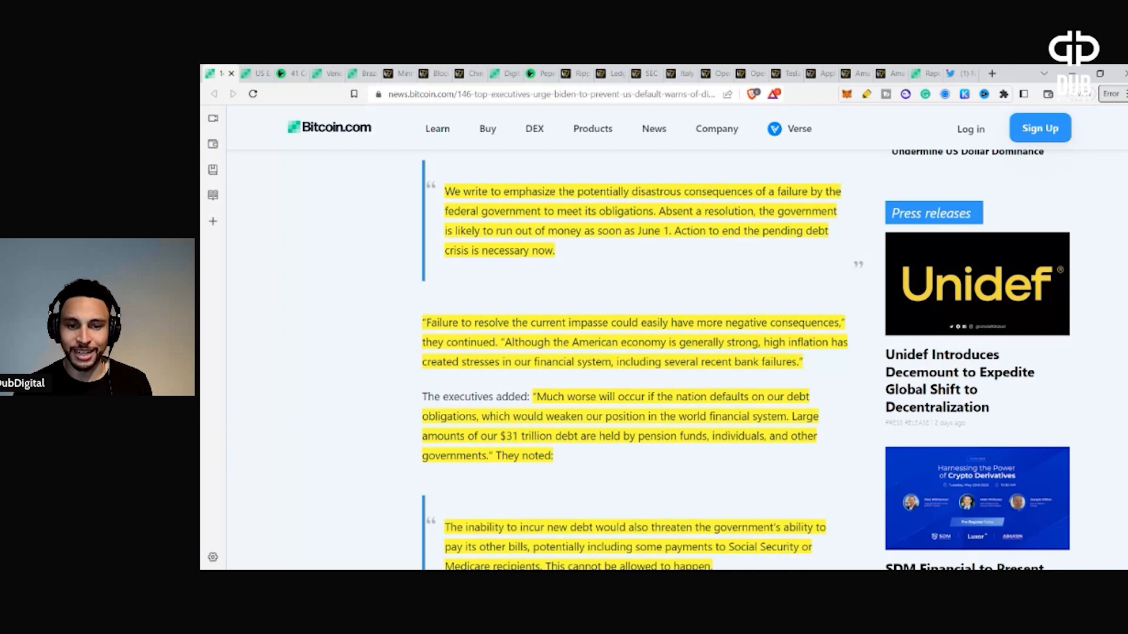
scroll(down, 3)
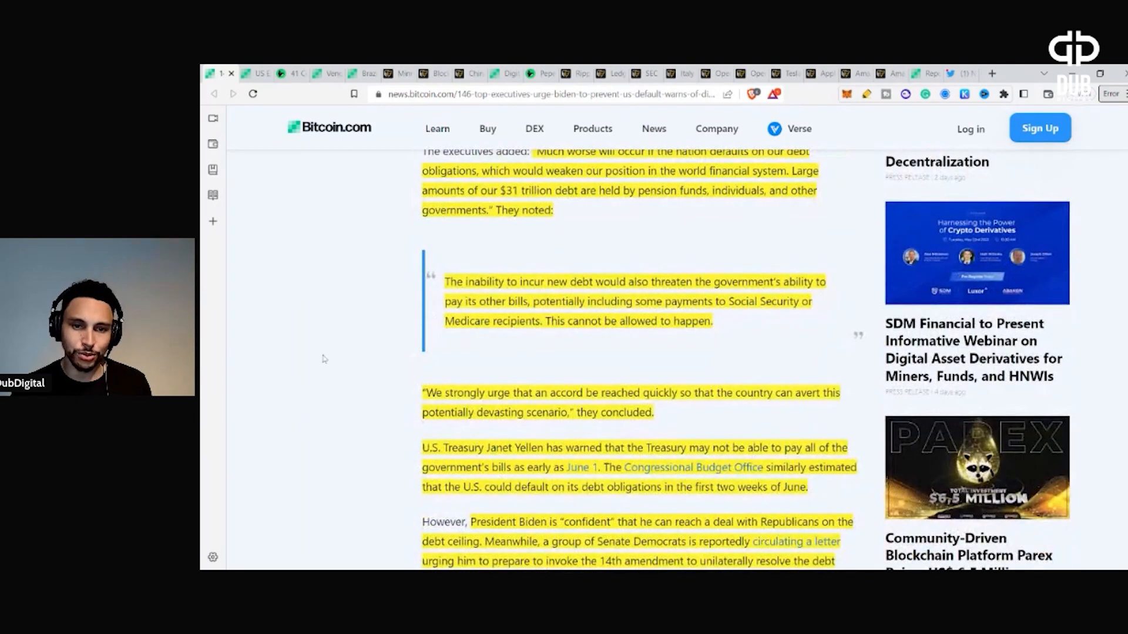